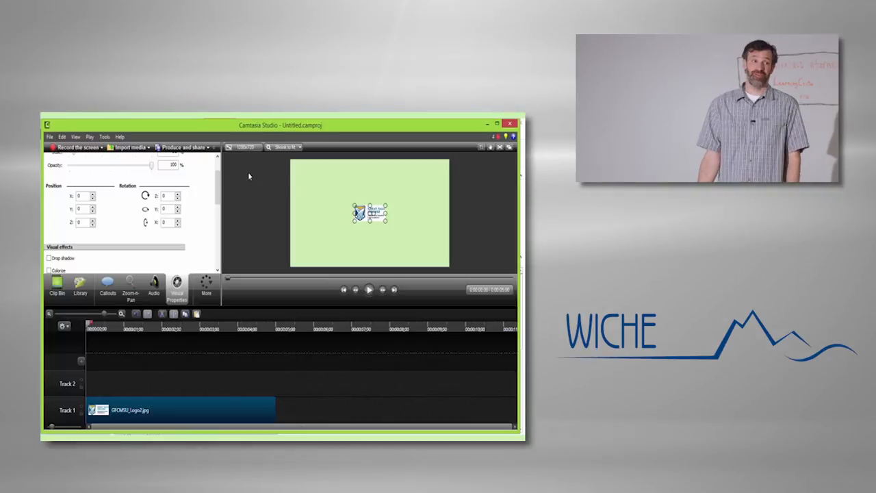
# Scale the logo clip to 33%, testing opacity before leaving it at 100%
pyautogui.click(368, 289)
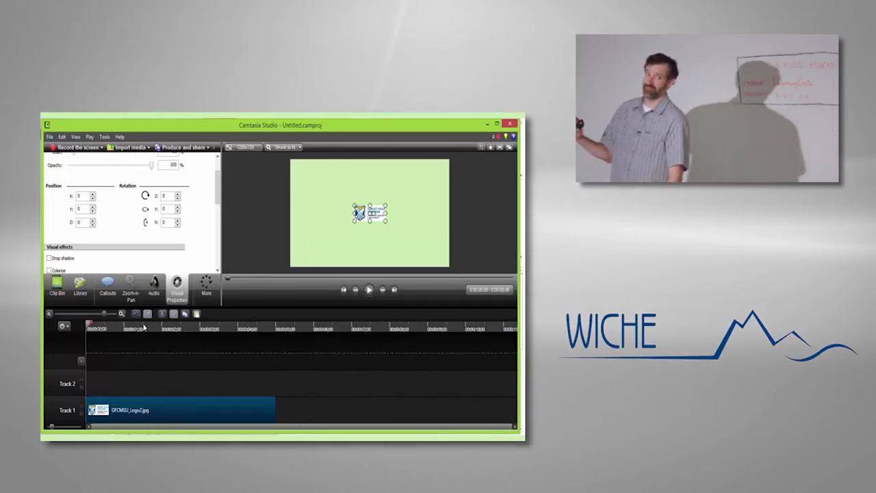
pyautogui.moveTo(177, 288)
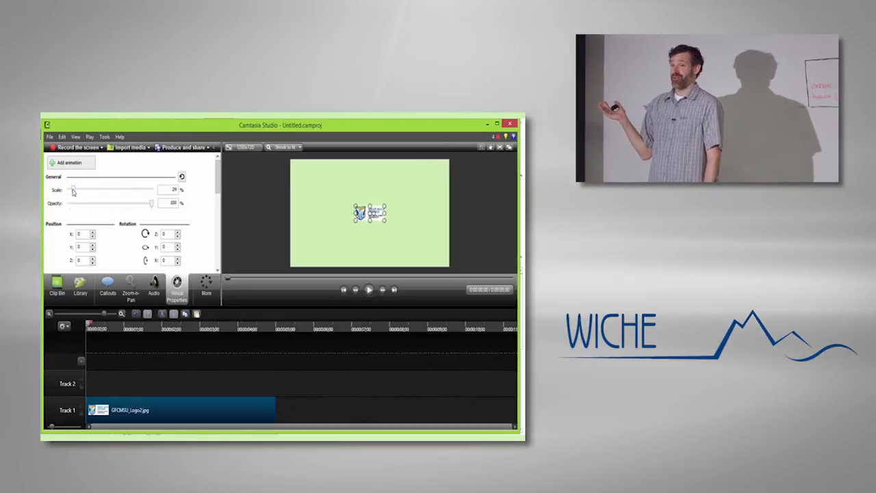
pyautogui.moveTo(150, 202); pyautogui.dragTo(85, 202)
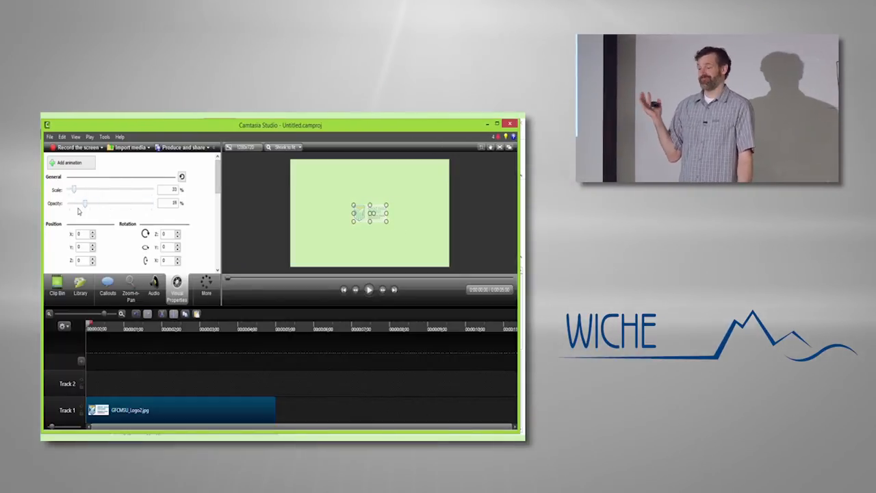
pyautogui.moveTo(86, 202); pyautogui.dragTo(150, 202)
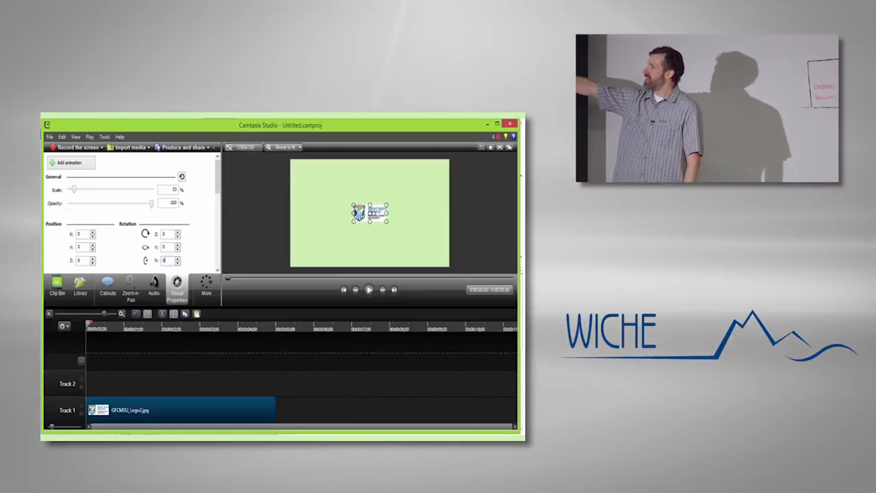
# Add an animation ending near 0:04 that rotates the logo 22 degrees
pyautogui.click(102, 326)
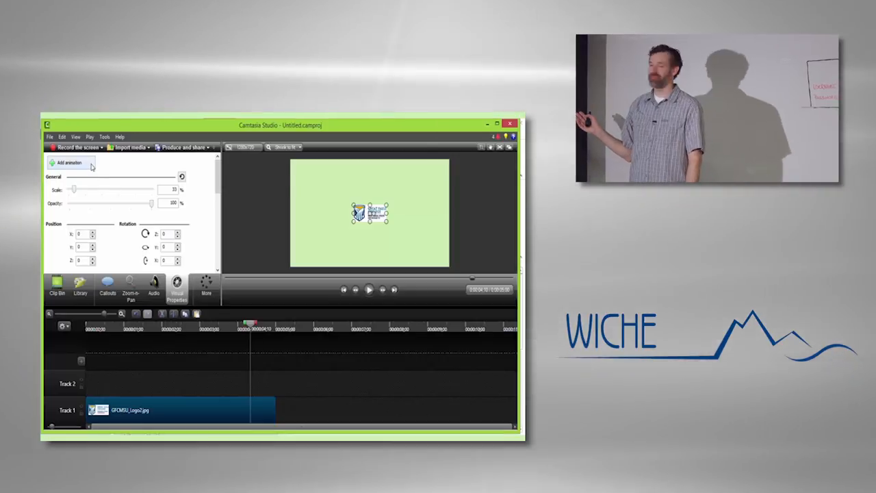
pyautogui.click(69, 163)
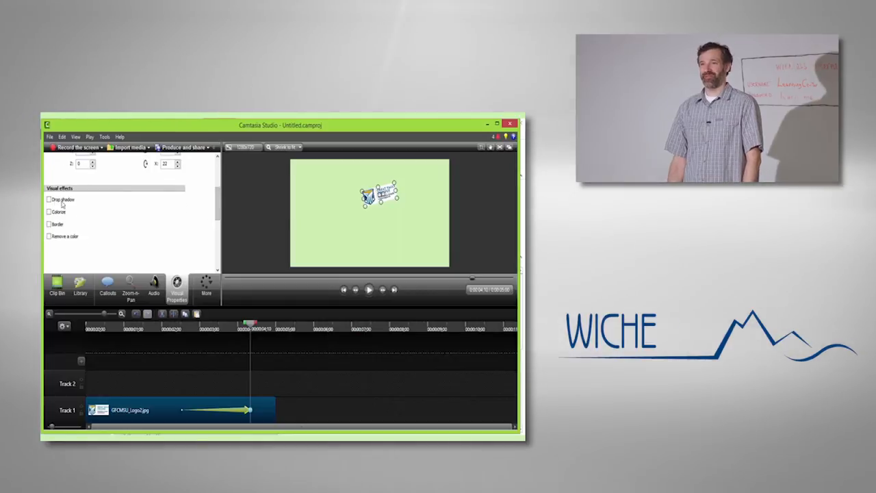
# Enable a logo drop shadow: distance 17, direction 303, opacity 62, blur 15
pyautogui.click(49, 199)
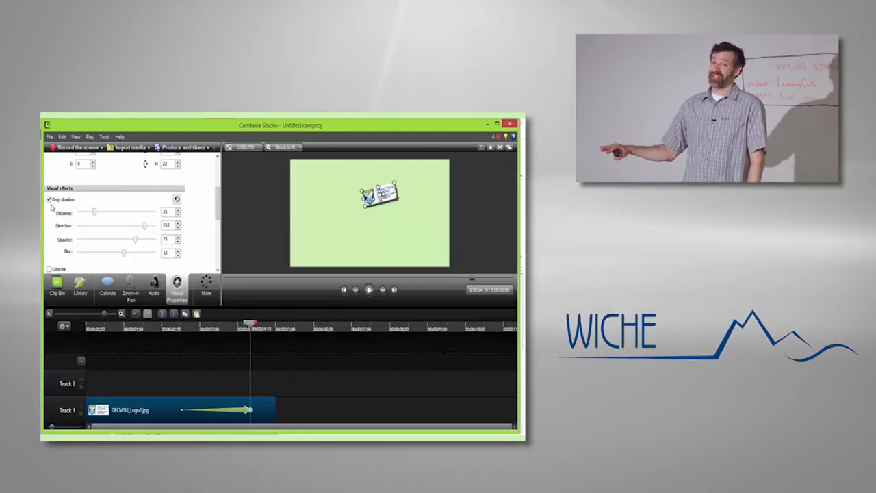
pyautogui.moveTo(94, 211); pyautogui.dragTo(89, 212)
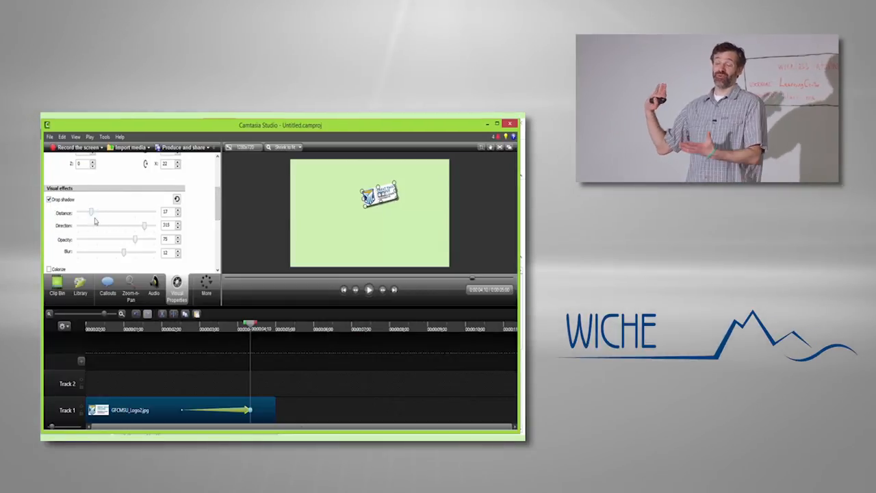
pyautogui.moveTo(144, 224); pyautogui.dragTo(142, 225)
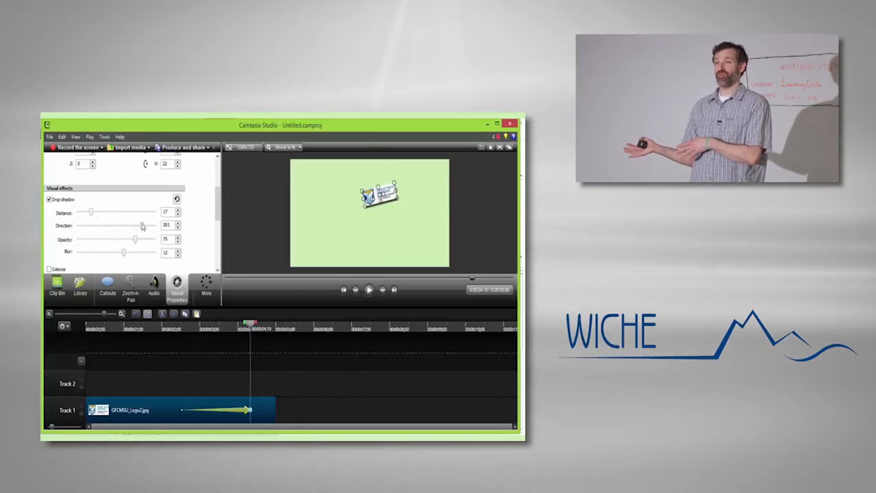
pyautogui.moveTo(135, 239); pyautogui.dragTo(126, 239)
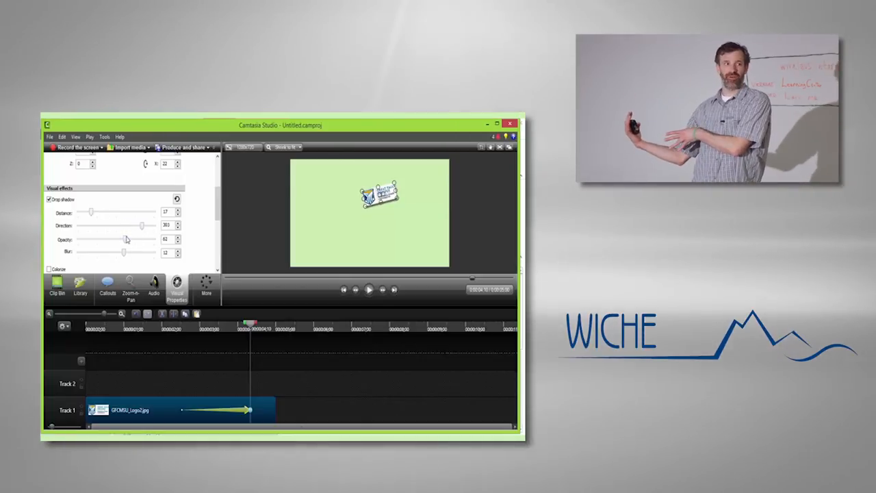
pyautogui.moveTo(124, 252); pyautogui.dragTo(98, 253)
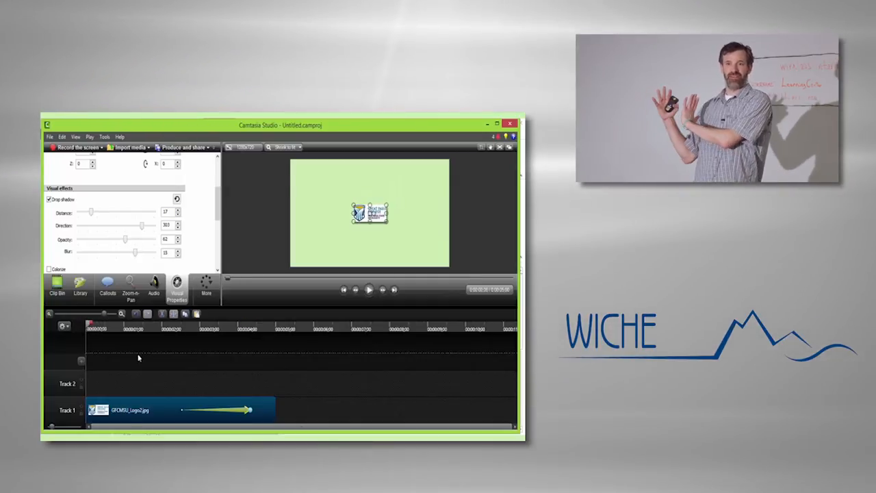
pyautogui.click(368, 289)
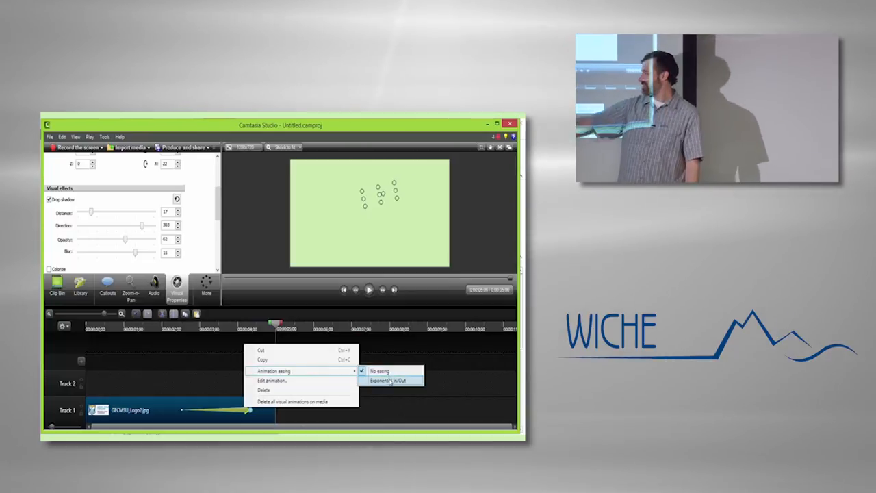
# Set the logo animation's easing to Exponential In/Out and reopen its options
pyautogui.click(388, 381)
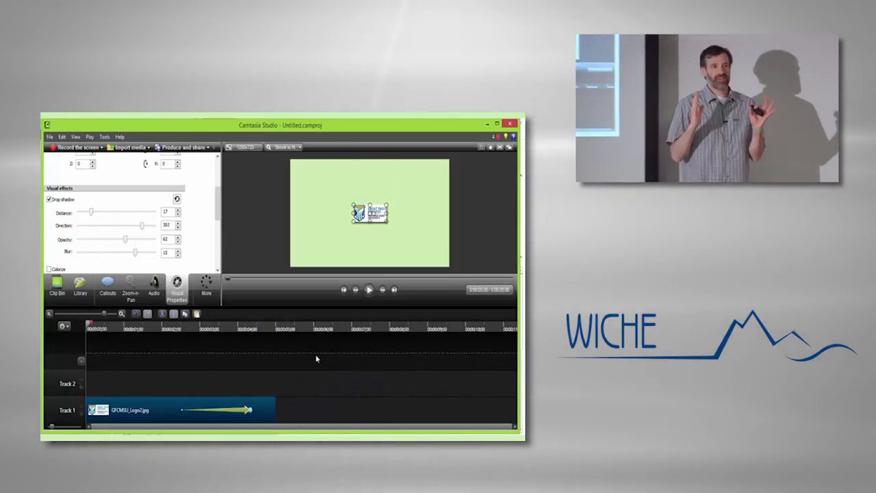
pyautogui.click(368, 289)
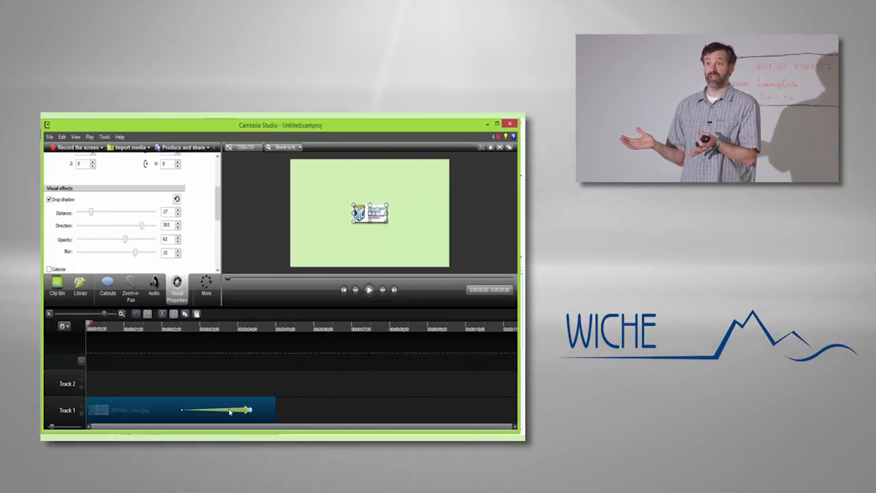
pyautogui.rightClick(229, 411)
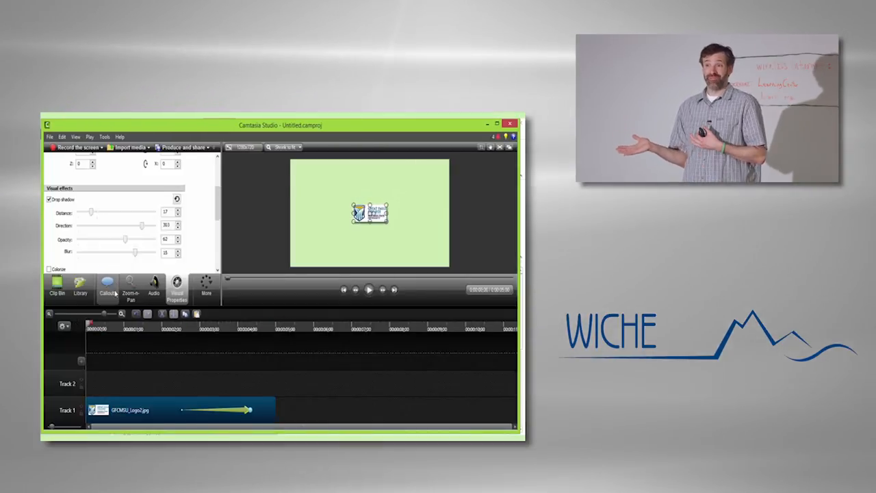
# Add the blue Pointy Arrow 1 callout to Track 2, pointing at the logo
pyautogui.click(107, 286)
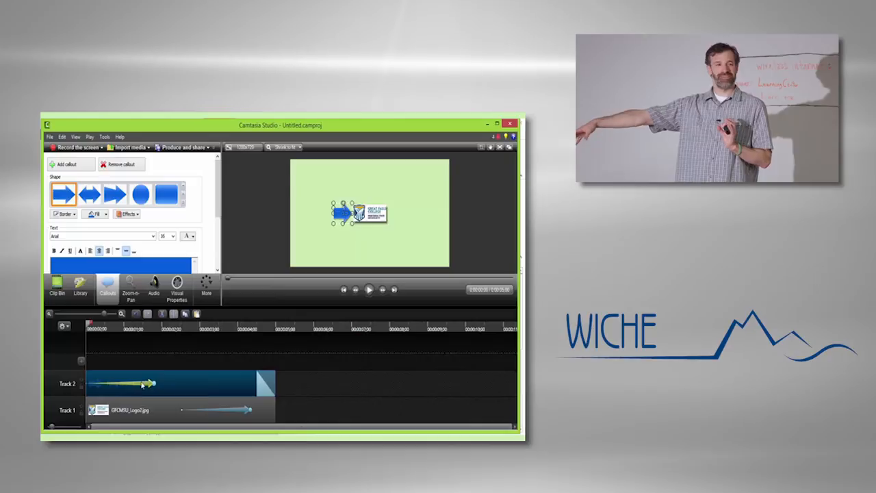
pyautogui.click(177, 286)
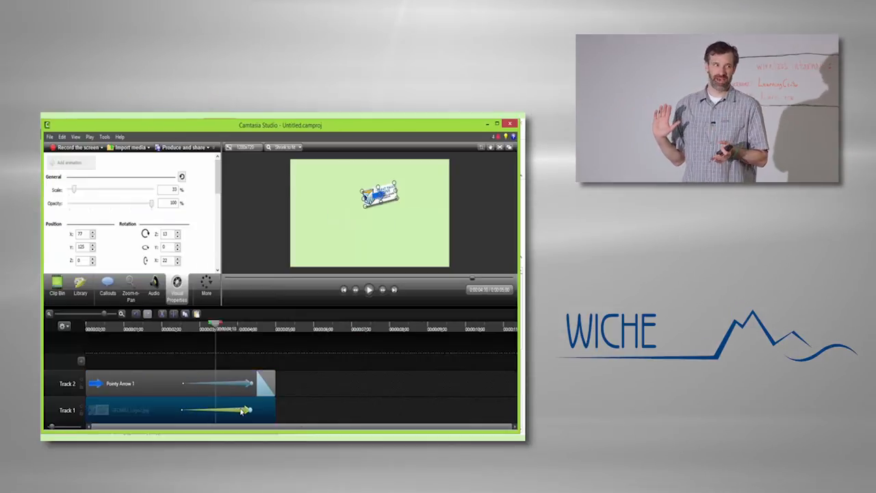